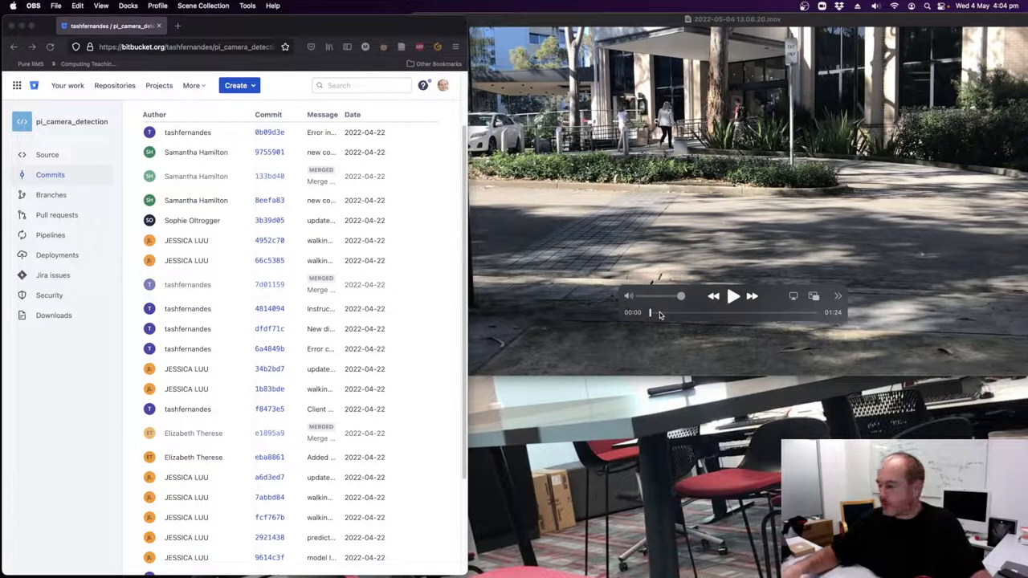
pyautogui.moveTo(610, 281)
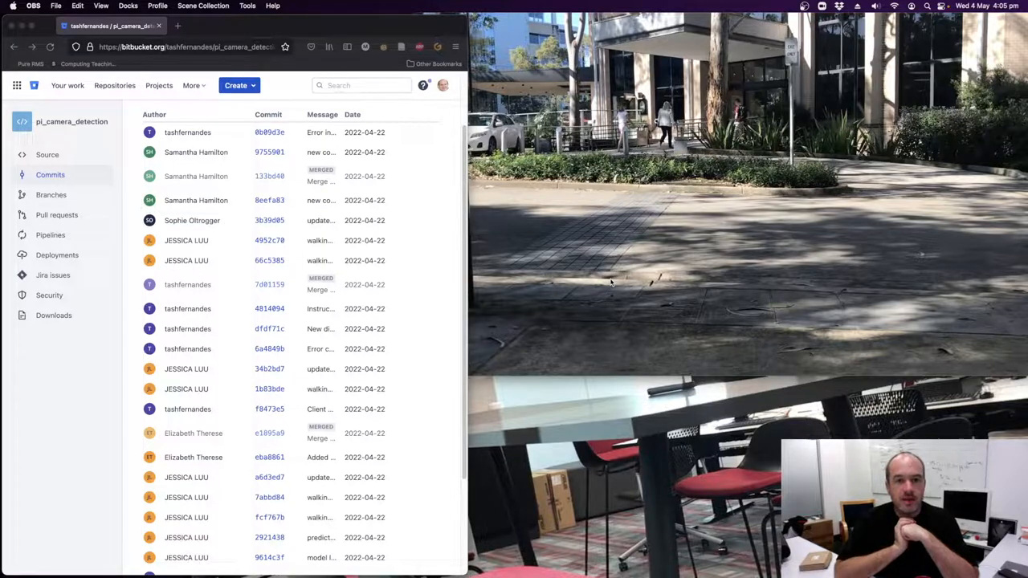
# Play the outdoor detector demo video, then start the 11-second office demo recording
pyautogui.click(722, 281)
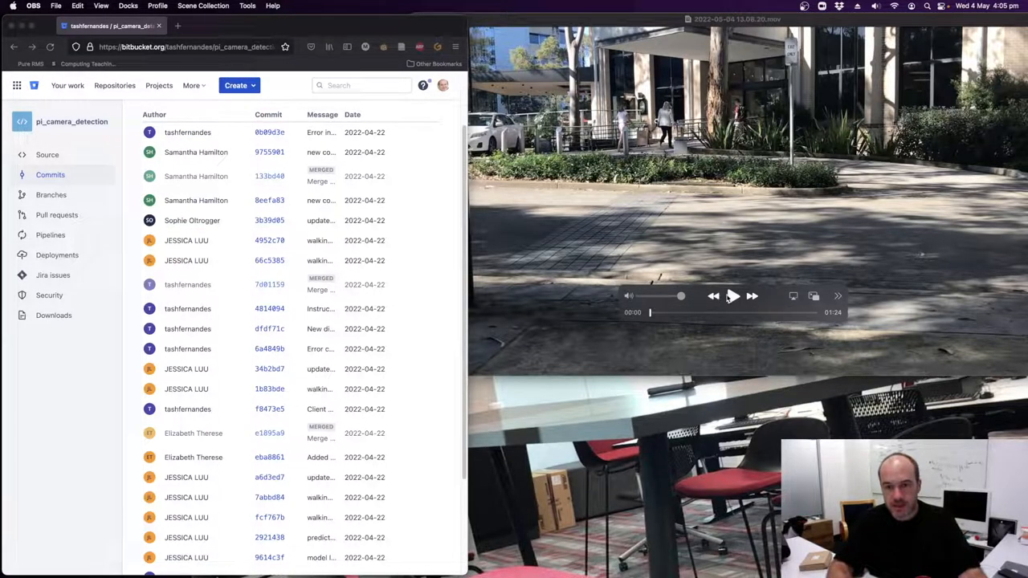
pyautogui.click(732, 295)
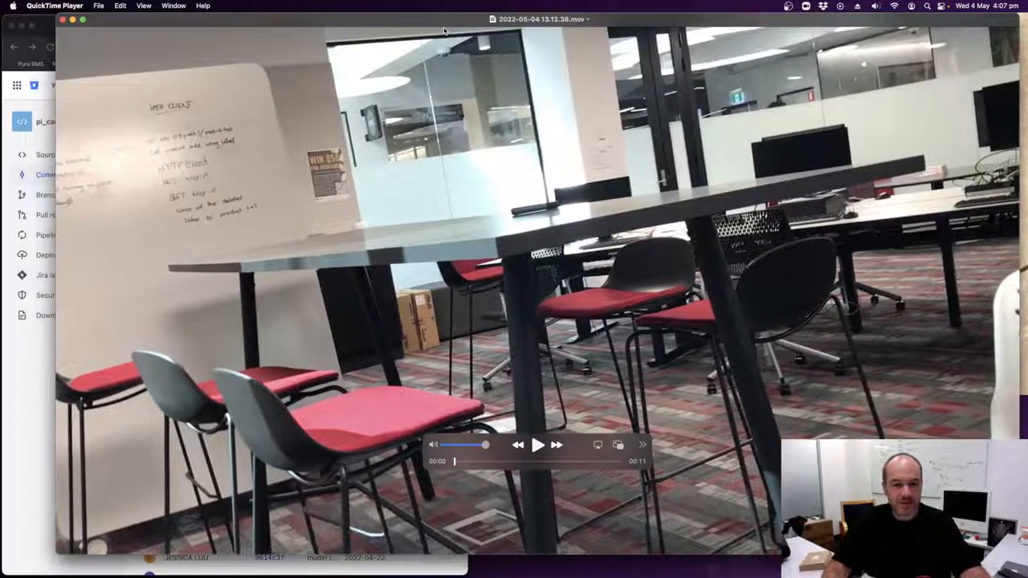
pyautogui.click(537, 444)
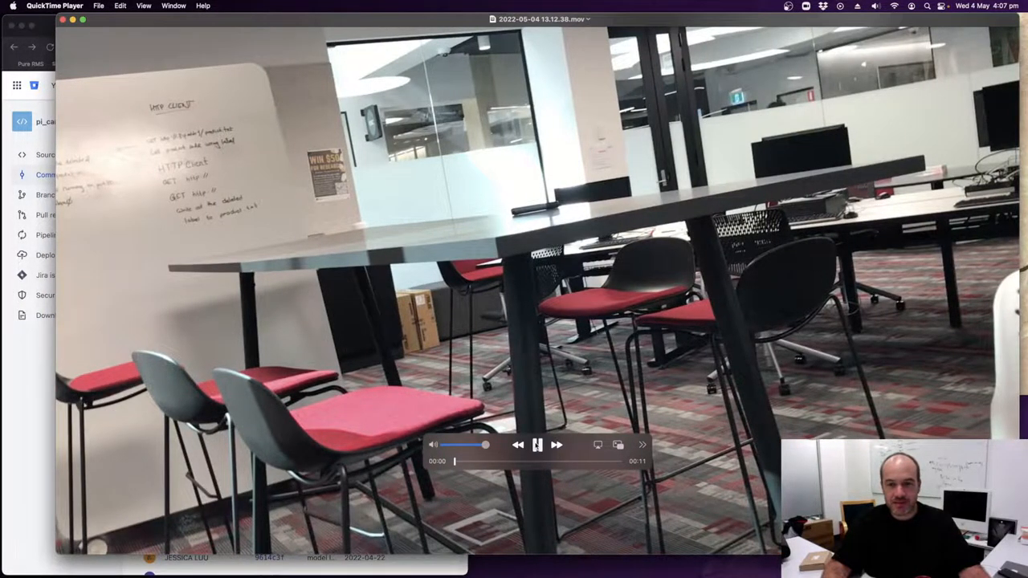
pyautogui.click(537, 445)
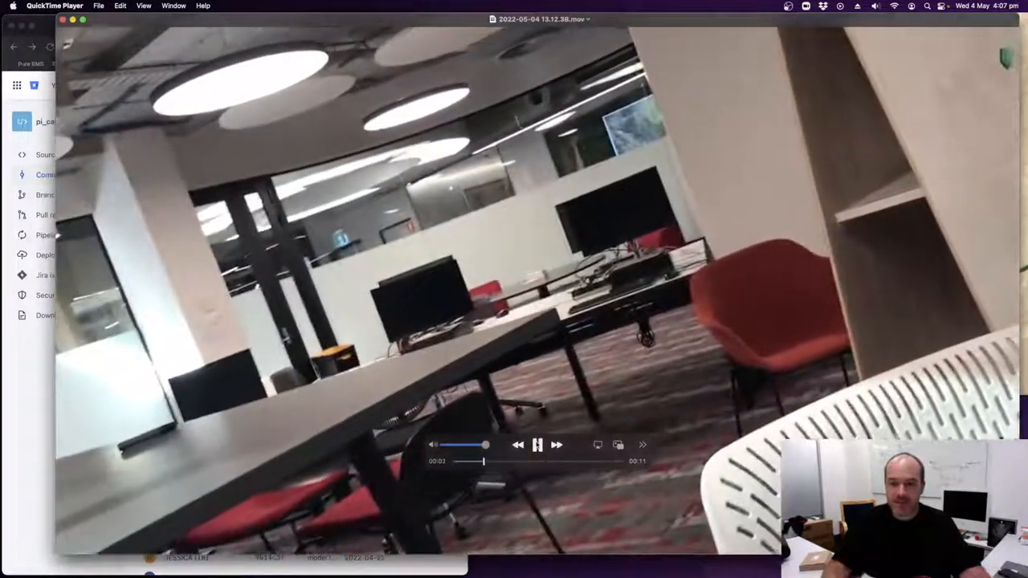